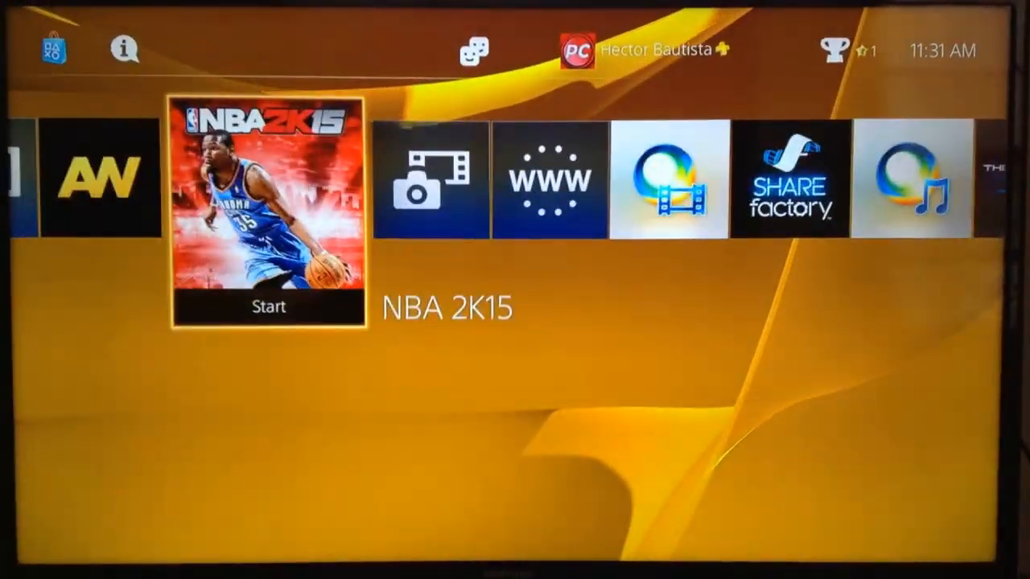
# Step: Move the PS4 home-screen selection left from NBA 2K15 to the TV & Video tile
pyautogui.press('Left')
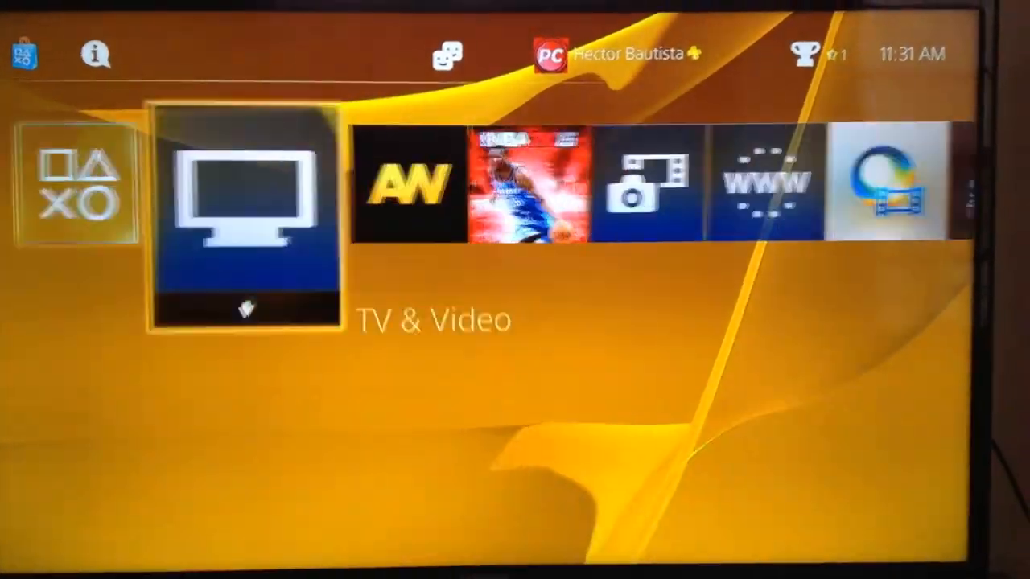
pyautogui.hscroll(3)
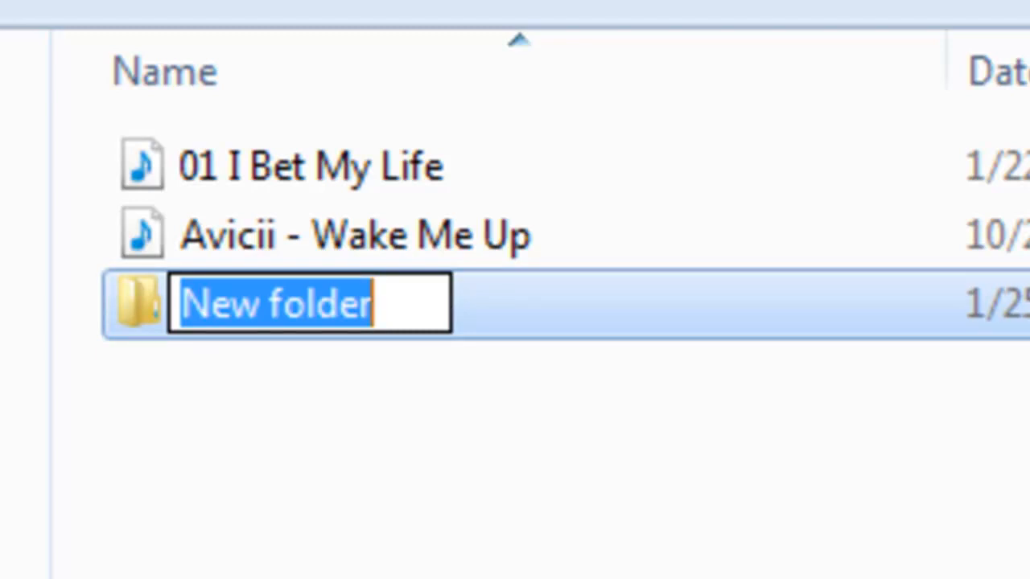
# Step: Name the new folder 'Music' and select it at the root of Removable Disk (F:)
pyautogui.write('Mus')
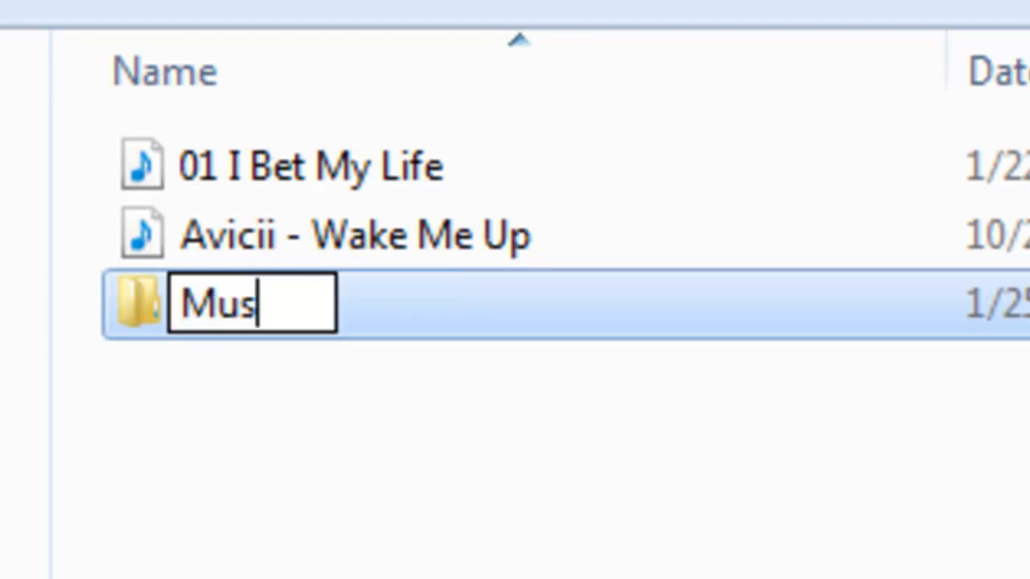
pyautogui.write('ic')
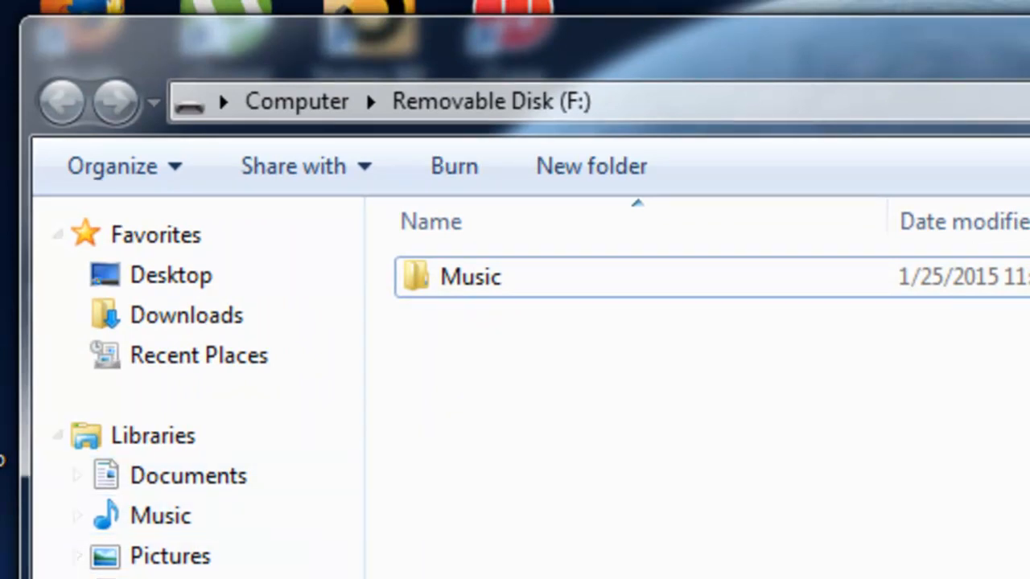
pyautogui.click(470, 277)
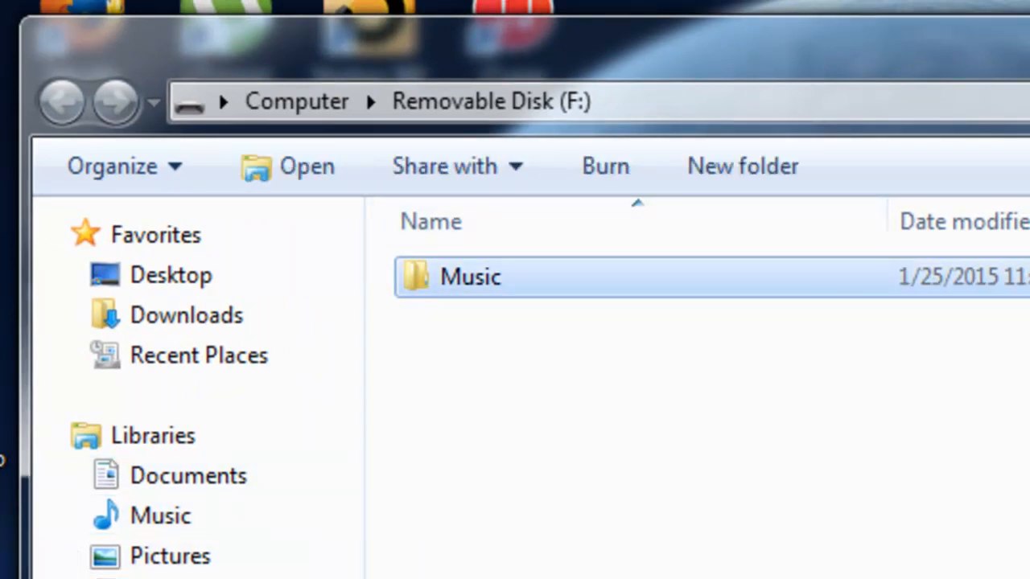